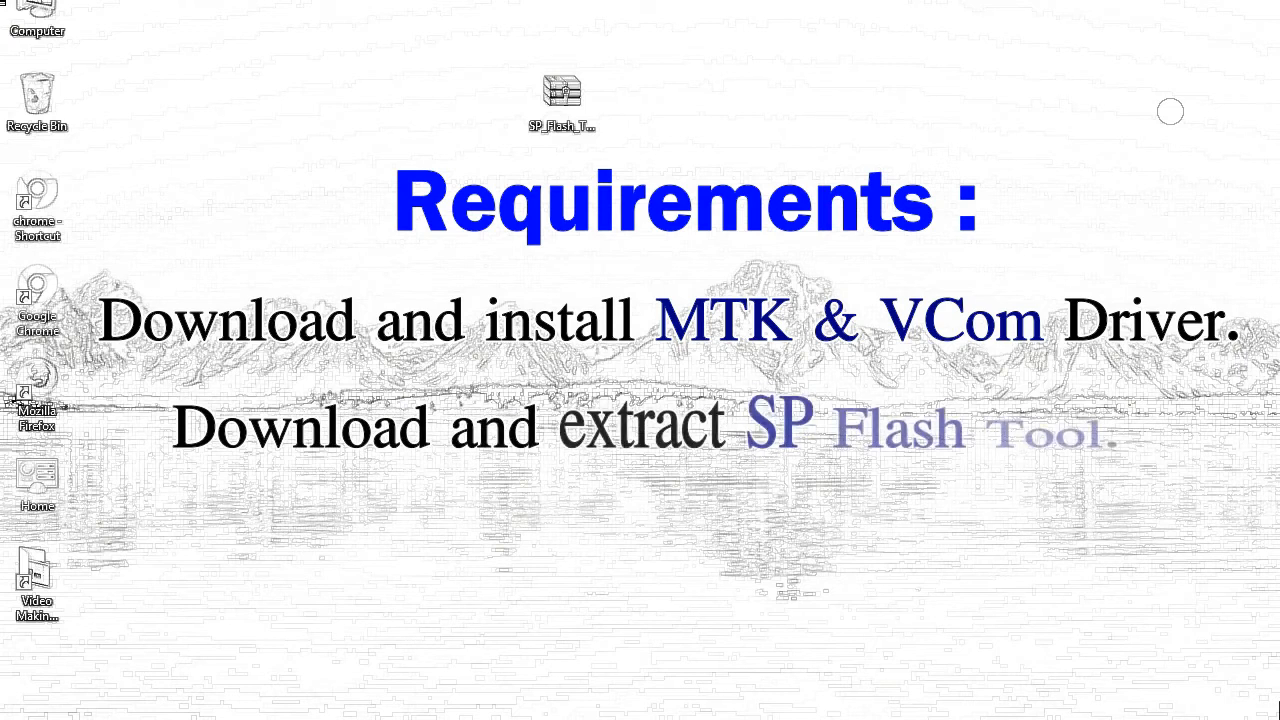
mouse_move(562, 96)
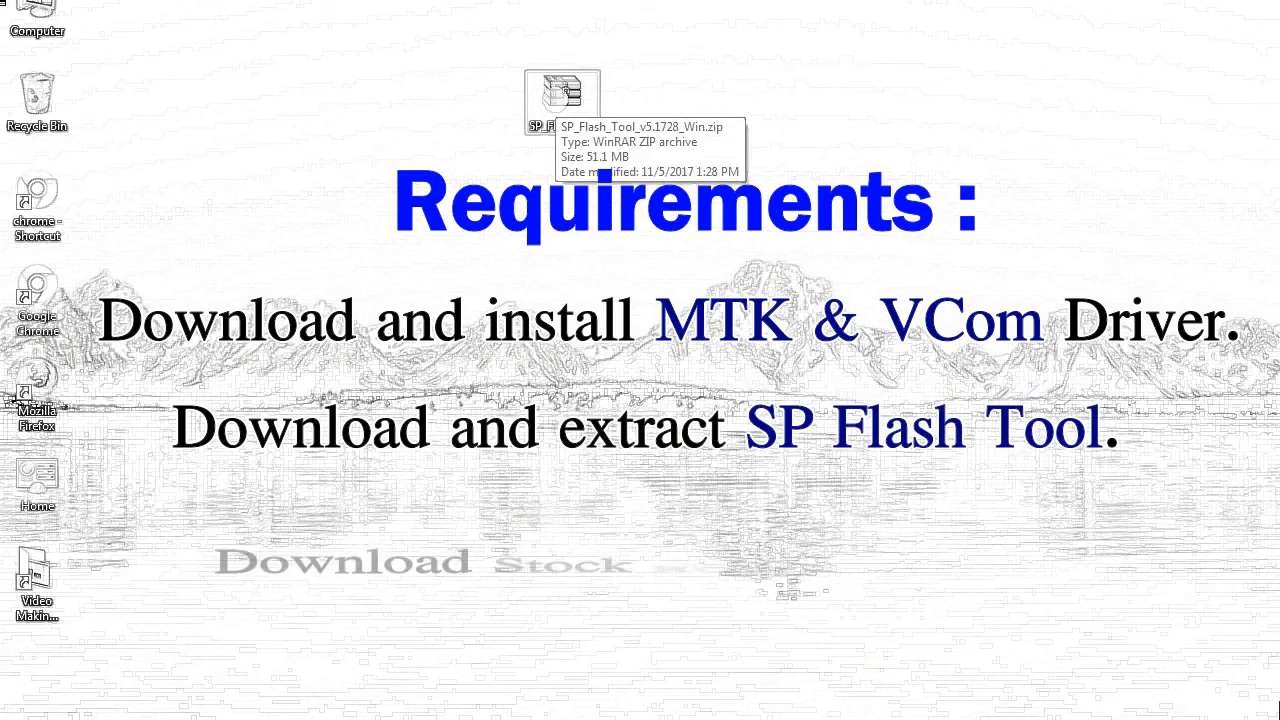
Extract the SP Flash Tool archive to SP_Flash_Tool_v5.1728_Win\ and open the resulting folder
right_click(560, 98)
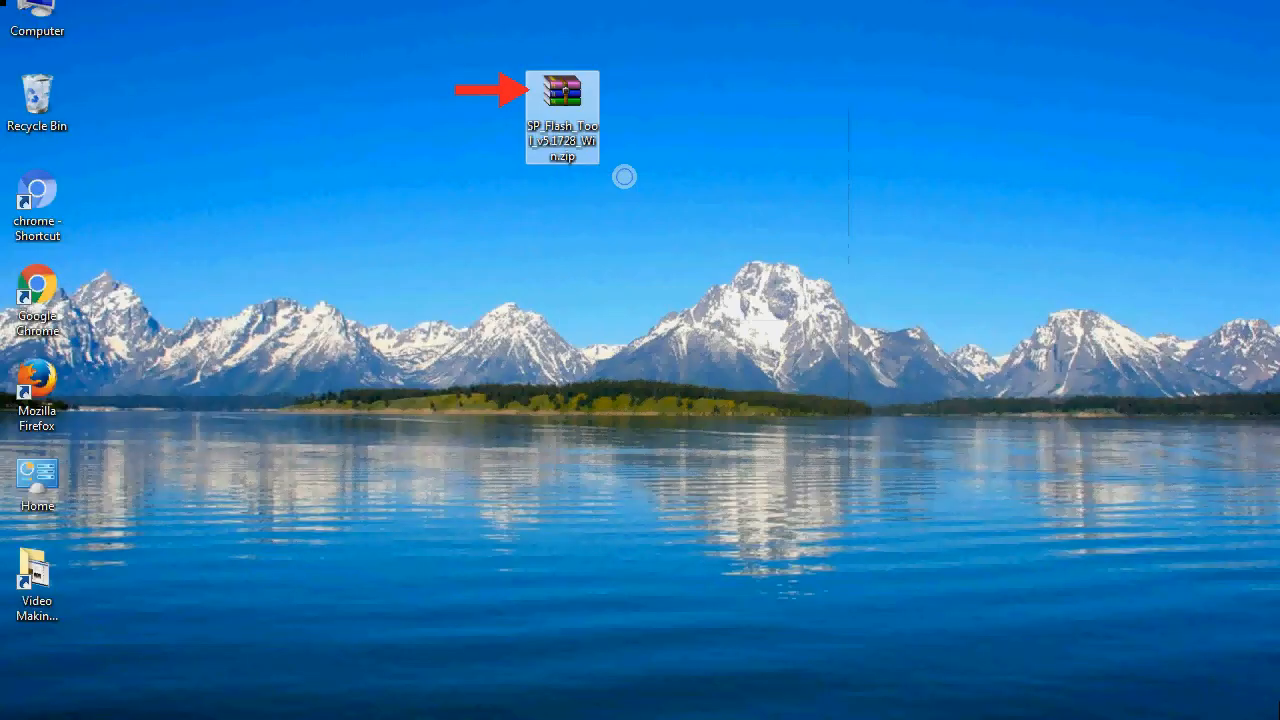
double_click(562, 90)
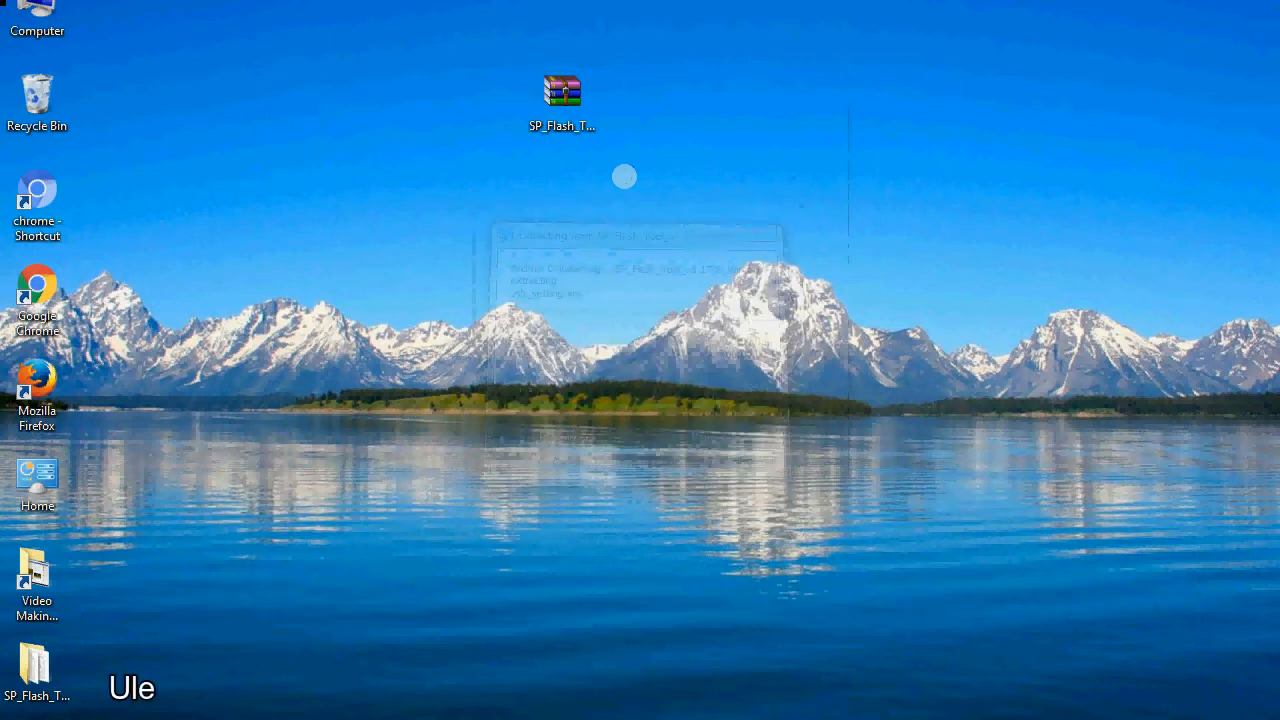
text(fone Android MTK Fir)
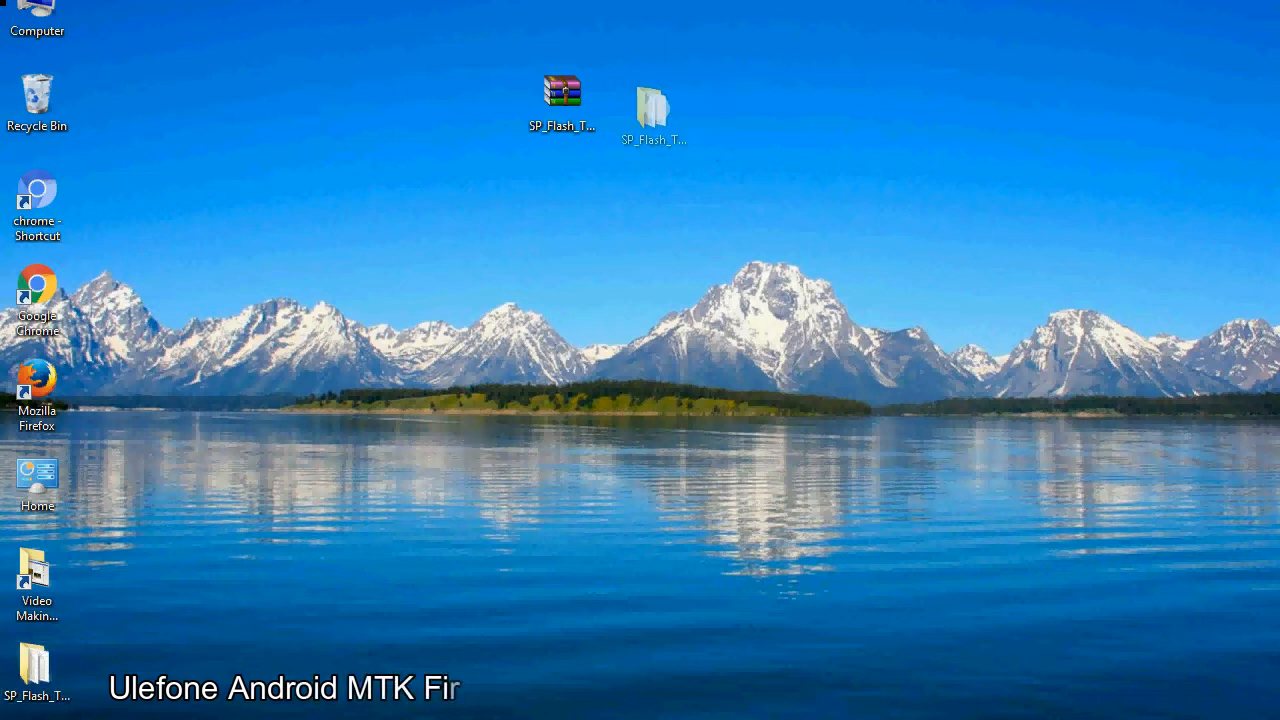
click(636, 112)
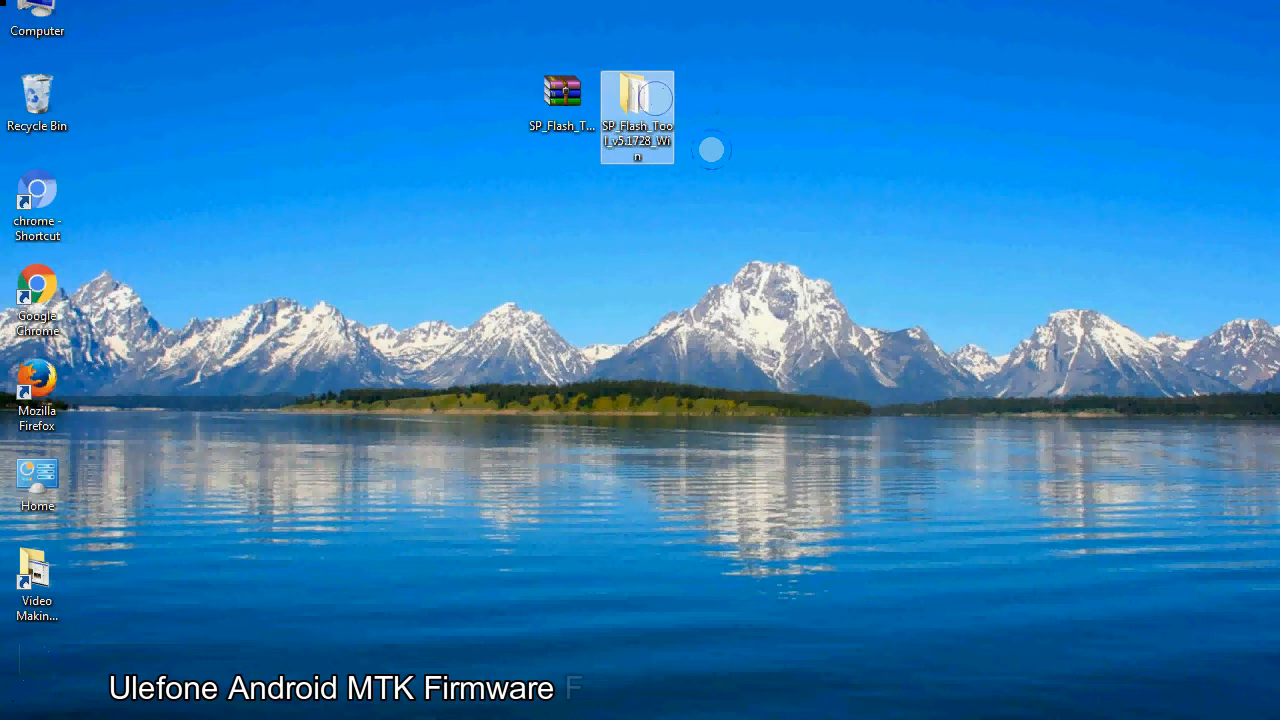
double_click(636, 110)
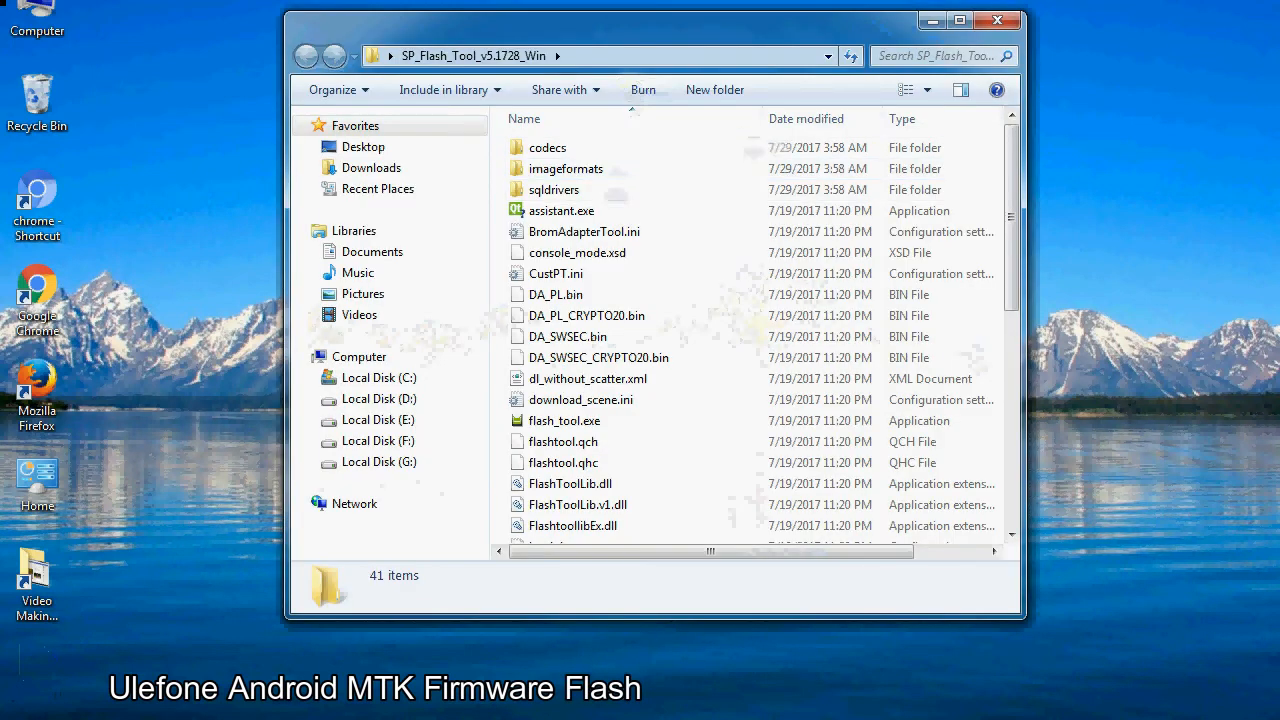
Run flash_tool.exe from the extracted folder to launch SP Flash Tool
scroll(down, 3)
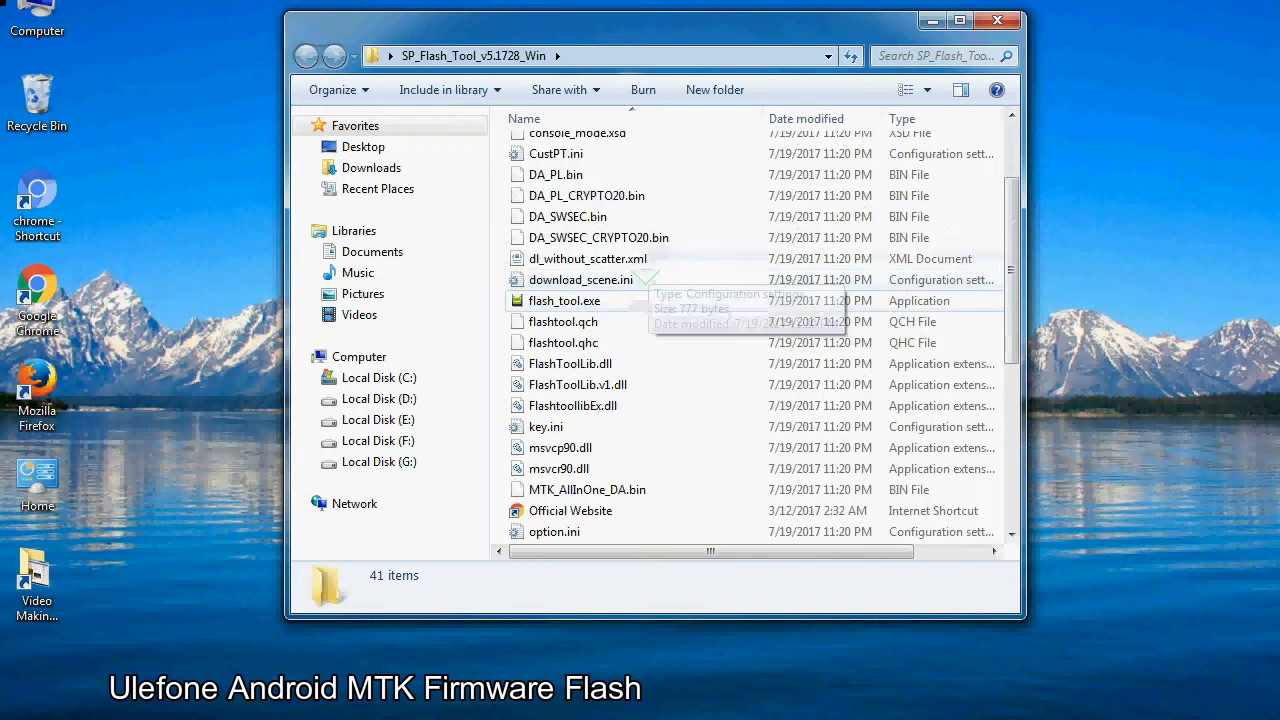
right_click(564, 300)
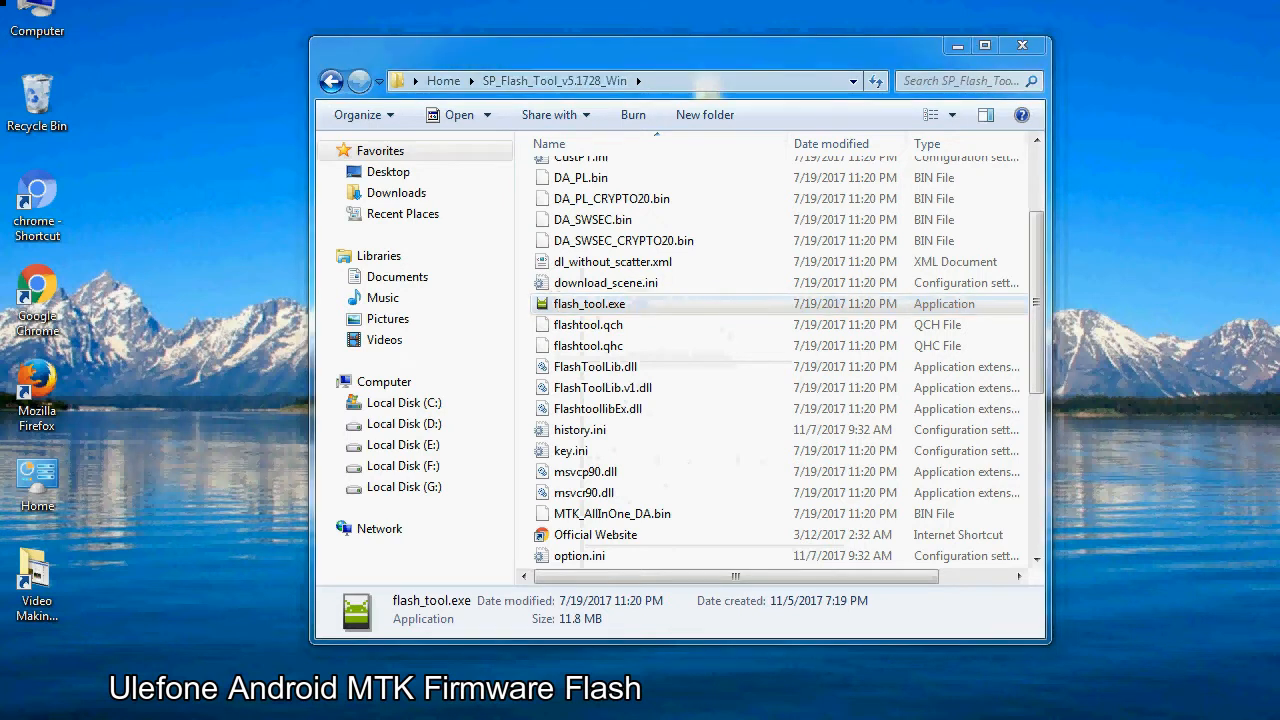
double_click(588, 304)
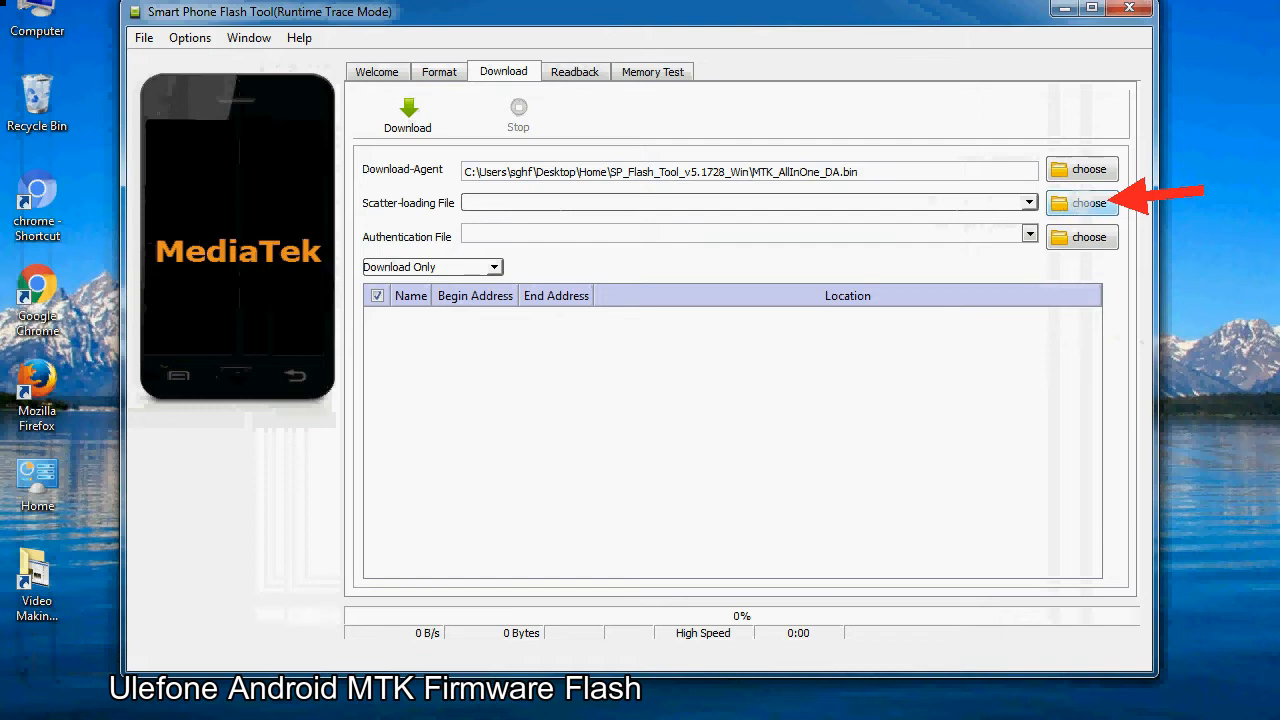
Browse for a scatter-loading file from the Download tab
click(1088, 204)
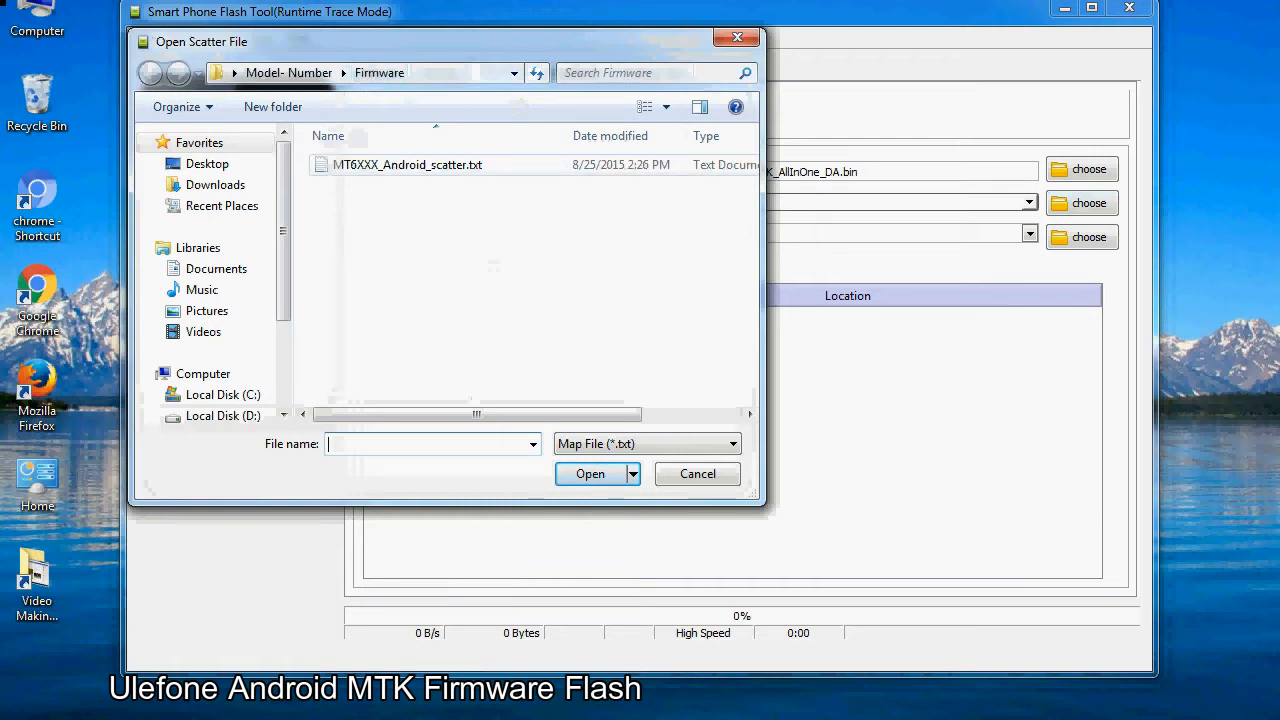
Load MT6XXX_Android_scatter.txt so the firmware partitions list appears
click(408, 164)
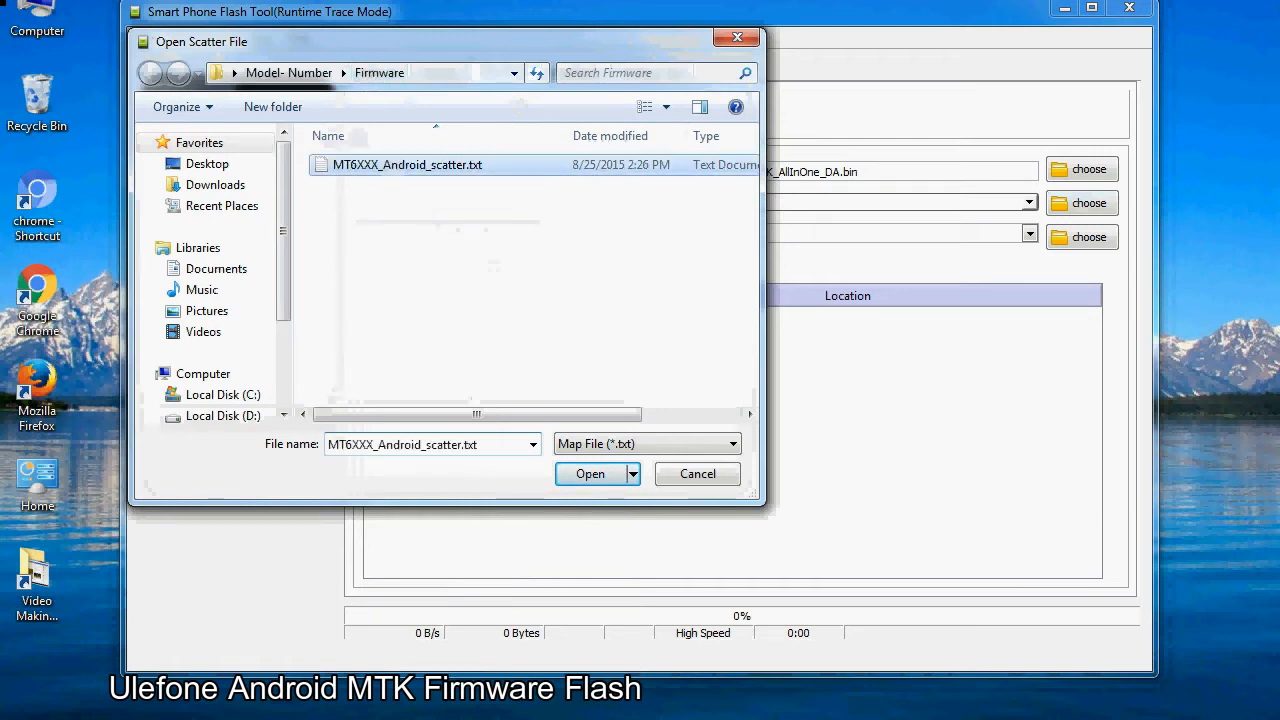
click(588, 472)
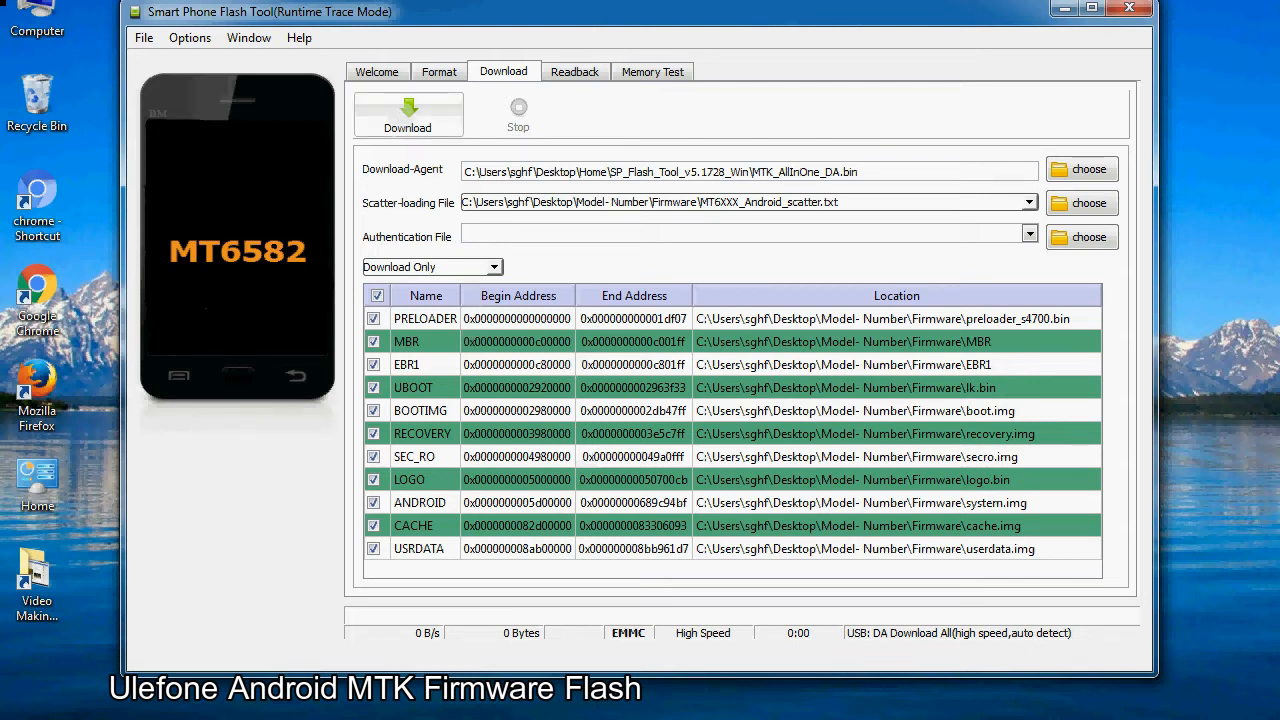
Start the firmware download to the MT6582 phone
click(408, 112)
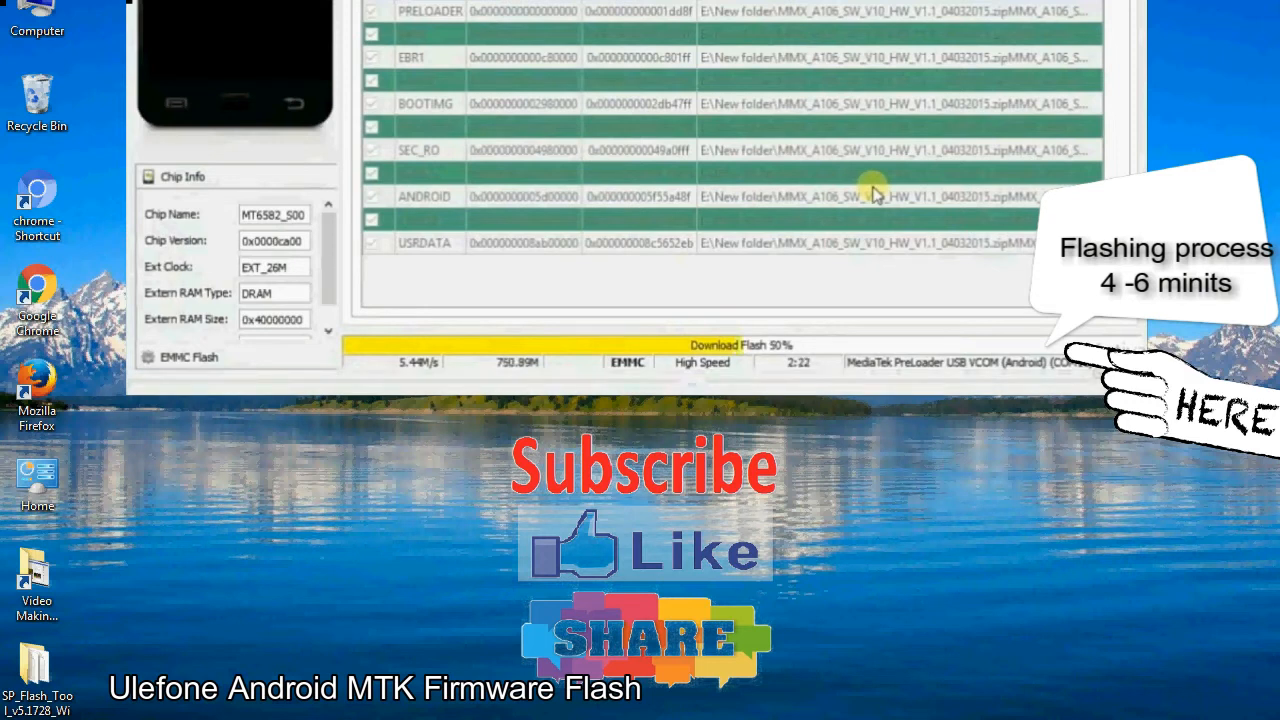
mouse_move(1008, 244)
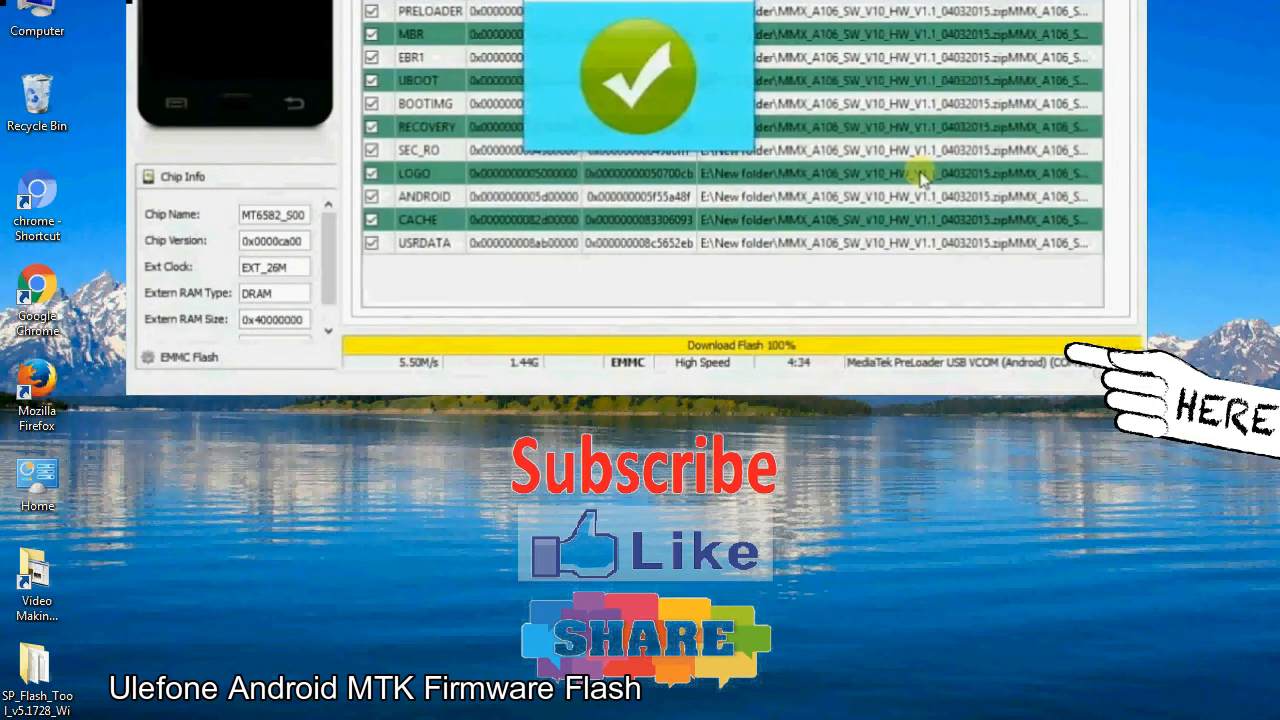
mouse_move(724, 48)
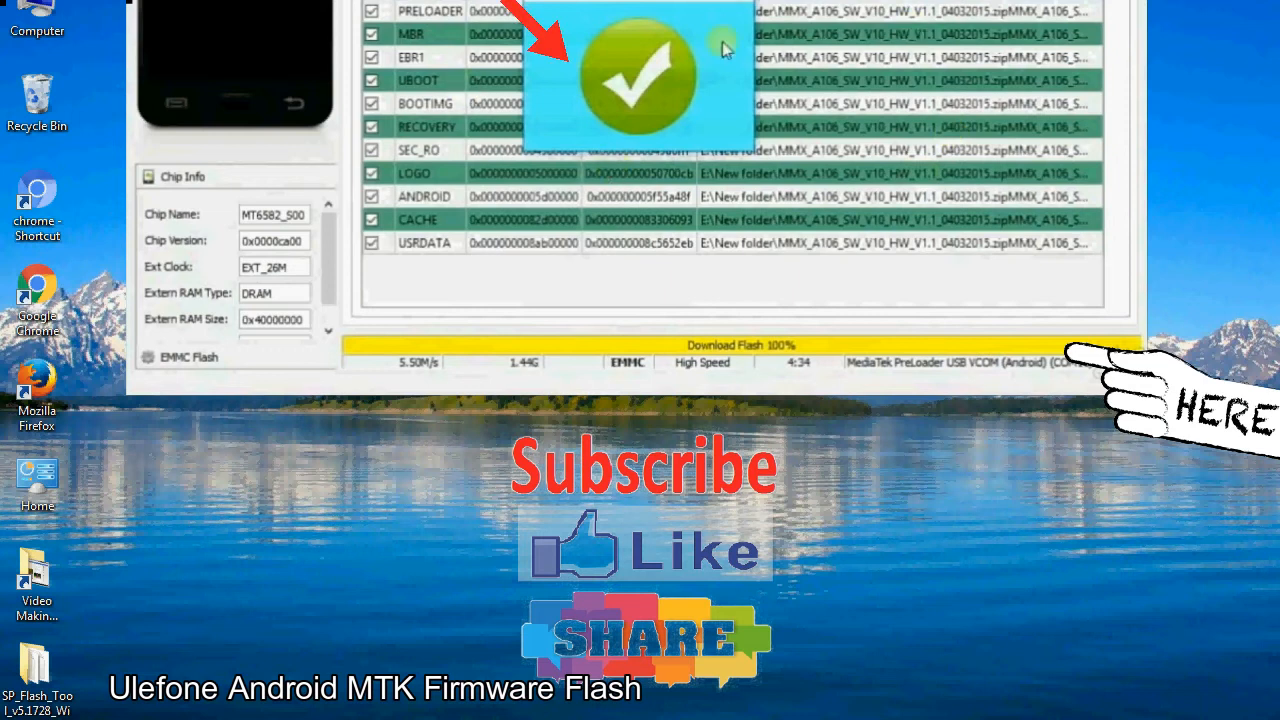
mouse_move(742, 114)
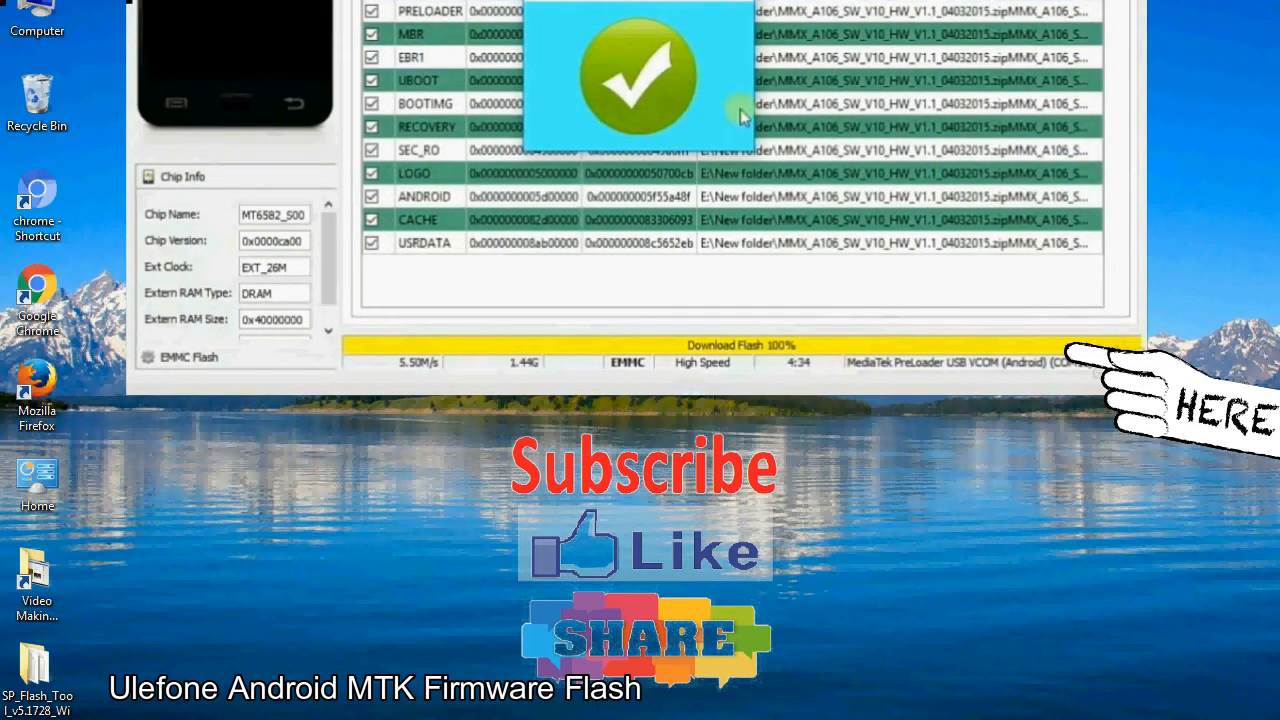